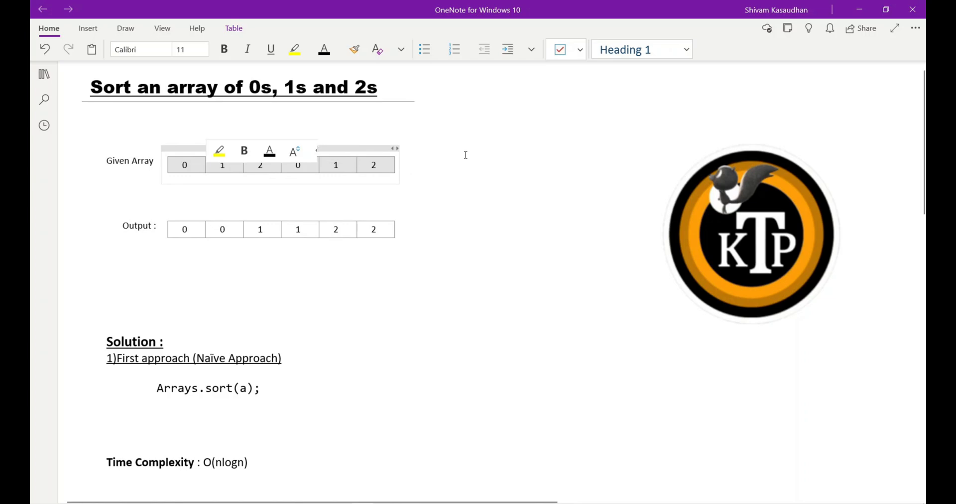
Scroll through the notes down to the Second Approach counting code.
{"action": "left_click", "coordinate": [463, 158]}
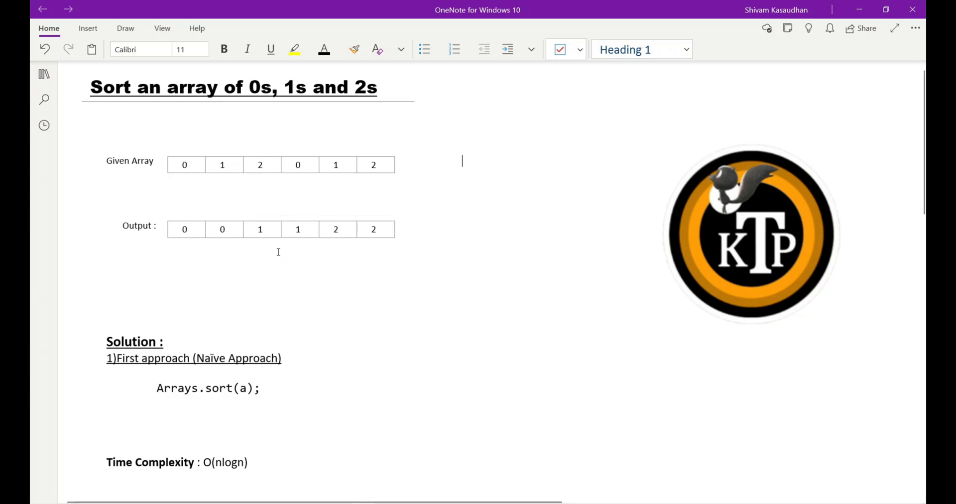
{"action": "mouse_move", "coordinate": [368, 274]}
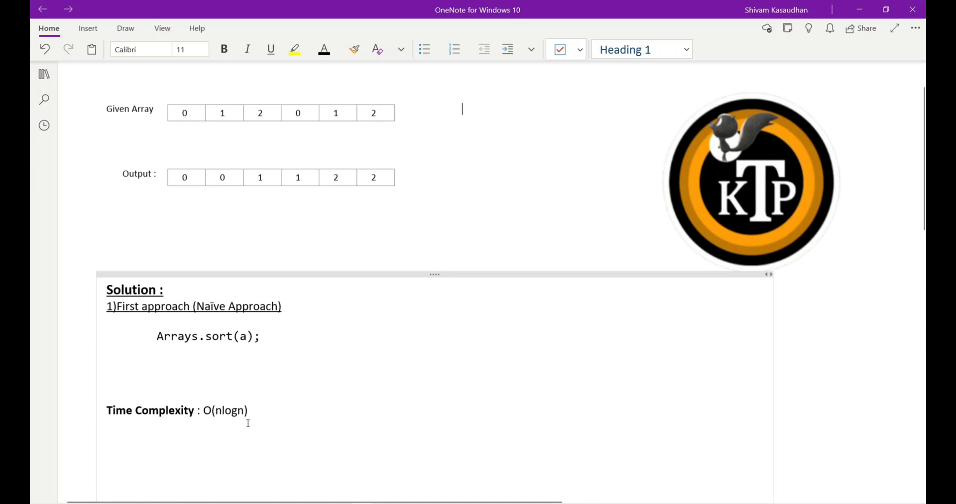
{"action": "mouse_move", "coordinate": [282, 374]}
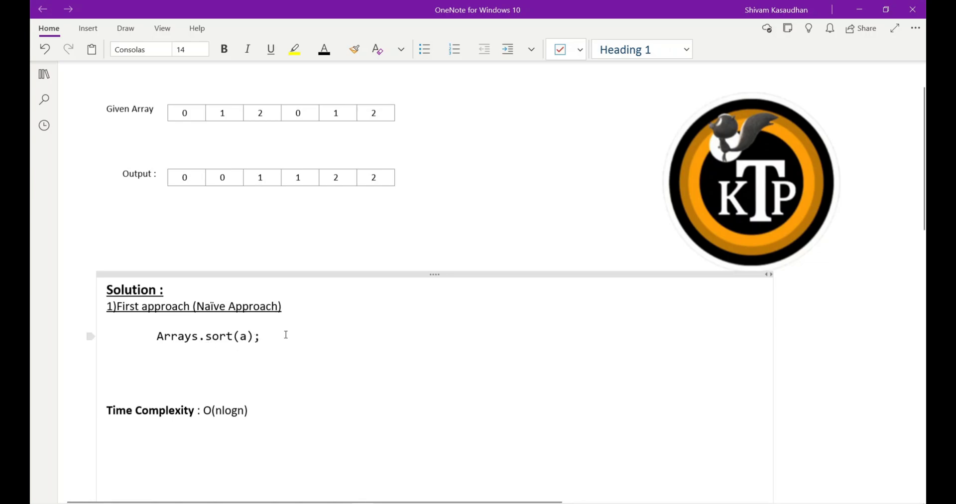
{"action": "scroll", "scroll_direction": "down", "scroll_amount": 3}
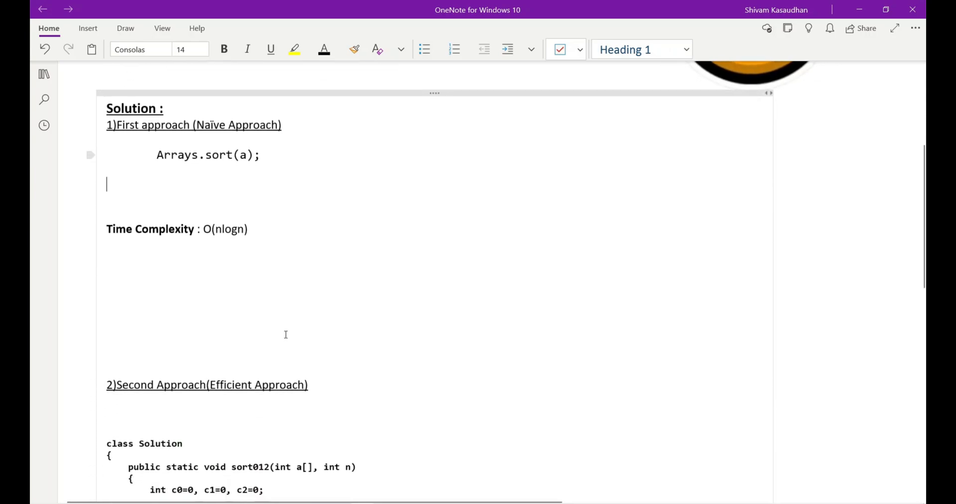
{"action": "scroll", "scroll_direction": "down", "scroll_amount": 3}
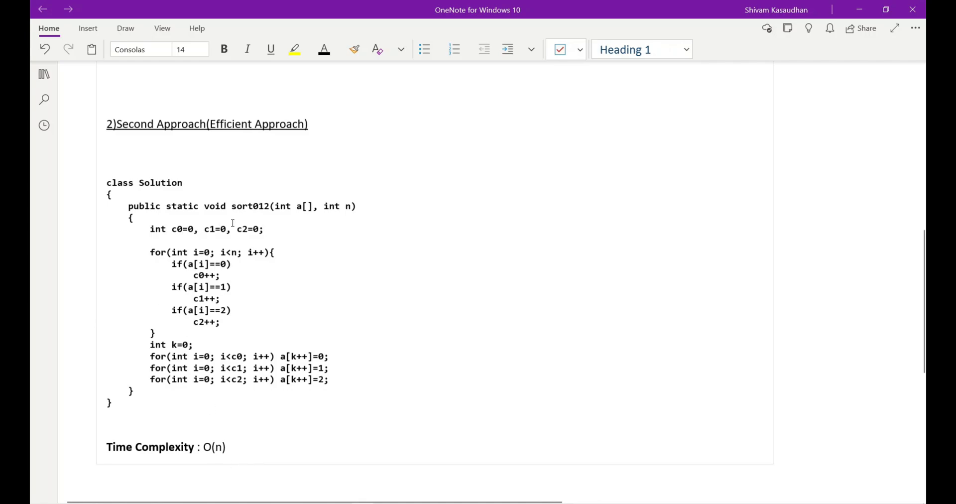
{"action": "double_click", "coordinate": [255, 229]}
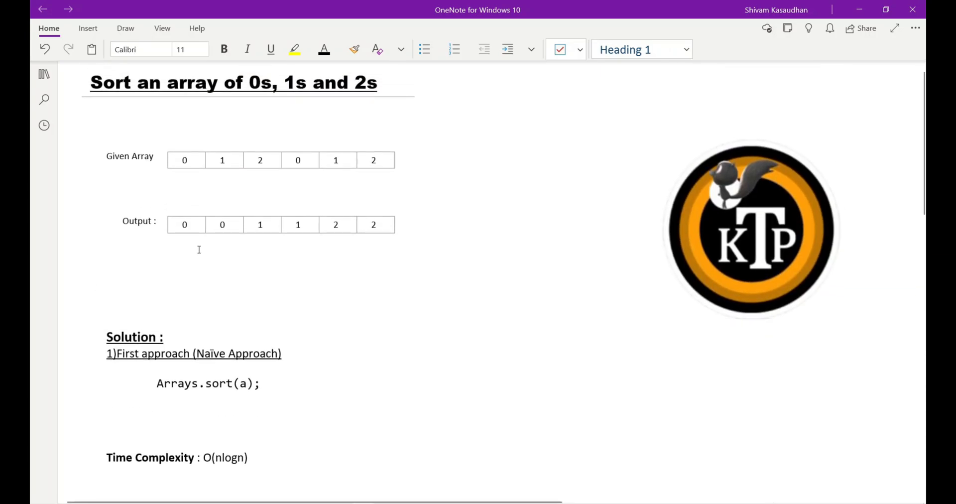
{"action": "mouse_move", "coordinate": [304, 193]}
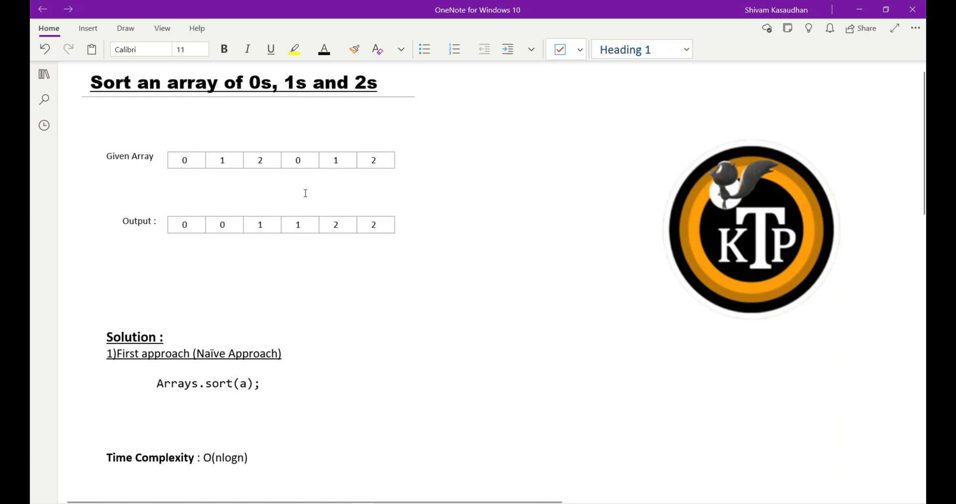
{"action": "mouse_move", "coordinate": [343, 194]}
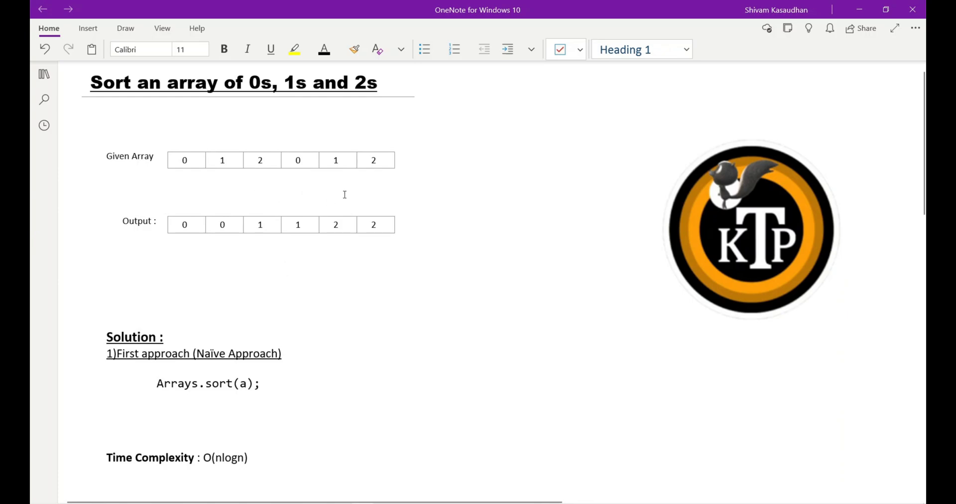
{"action": "scroll", "scroll_direction": "down", "scroll_amount": 3}
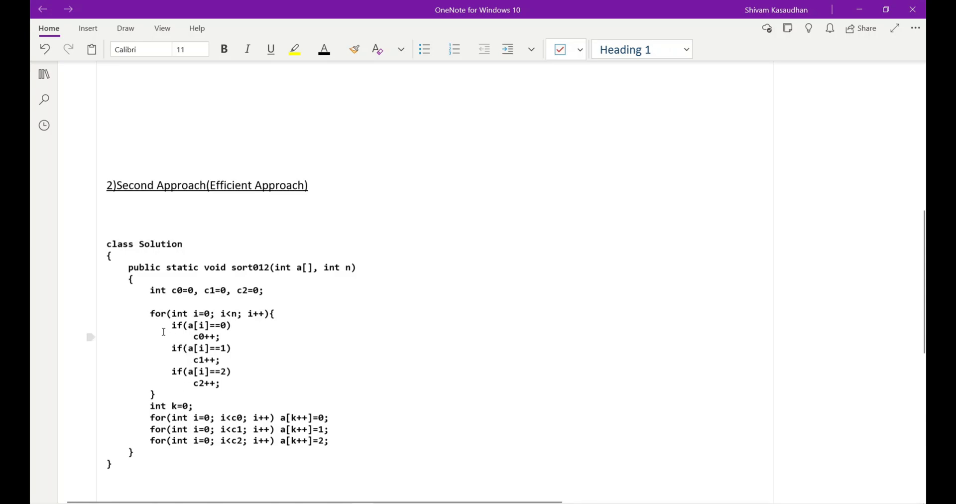
{"action": "mouse_move", "coordinate": [178, 337]}
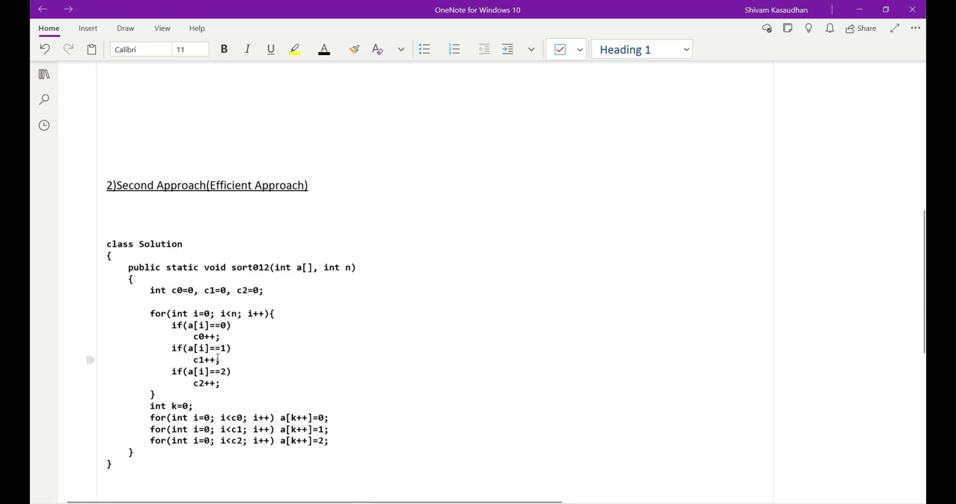
{"action": "mouse_move", "coordinate": [201, 381]}
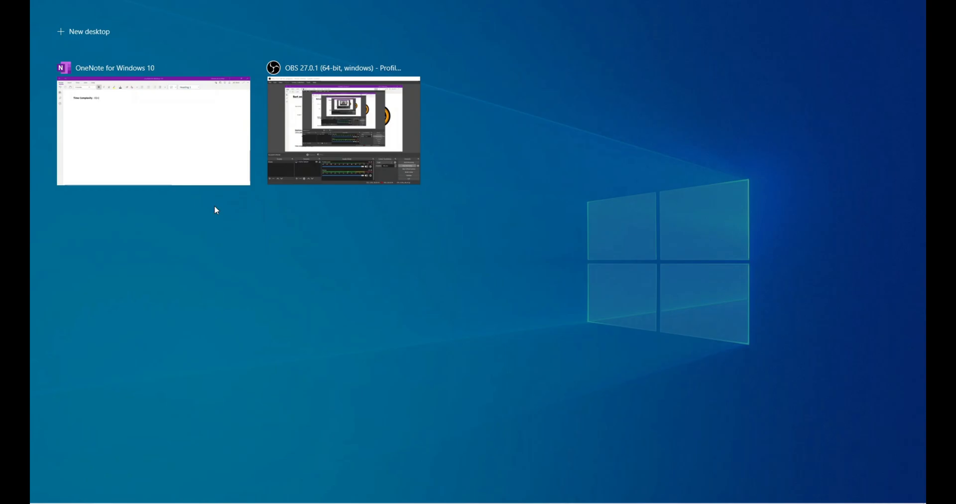
Return to the notes, mark the refill loop writing 0s back, and note 'int k=0;'.
{"action": "left_click", "coordinate": [154, 130]}
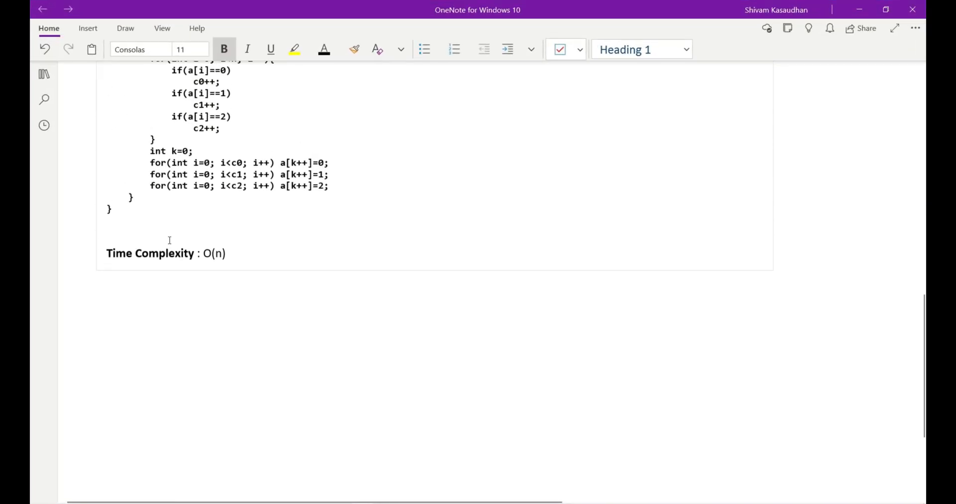
{"action": "scroll", "scroll_direction": "down", "scroll_amount": 3}
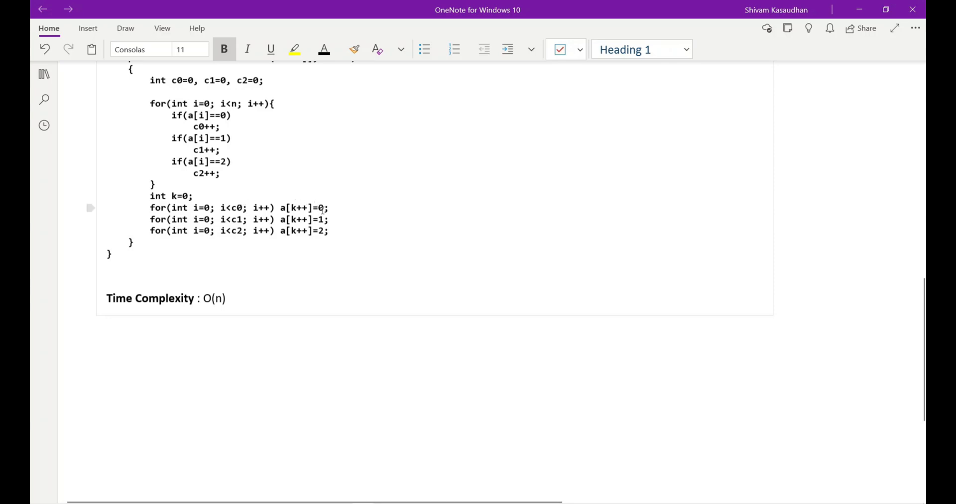
{"action": "mouse_move", "coordinate": [307, 207]}
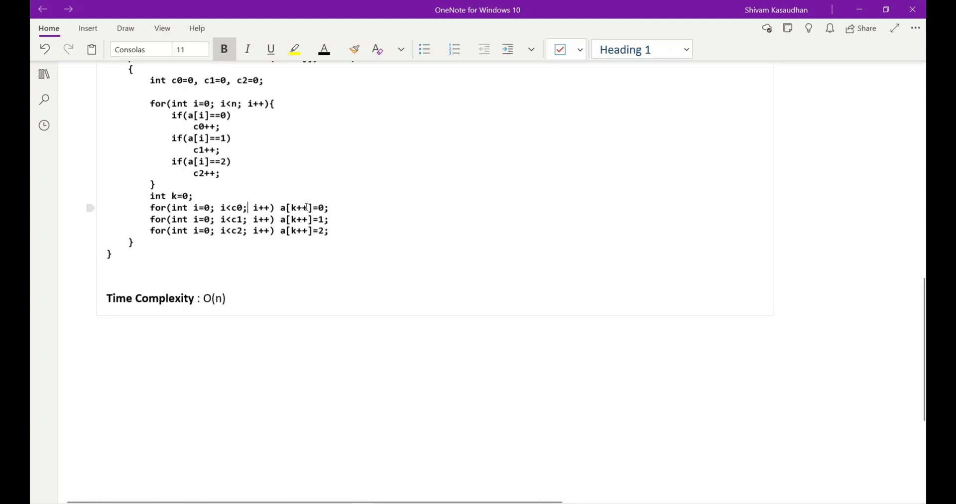
{"action": "mouse_move", "coordinate": [339, 203]}
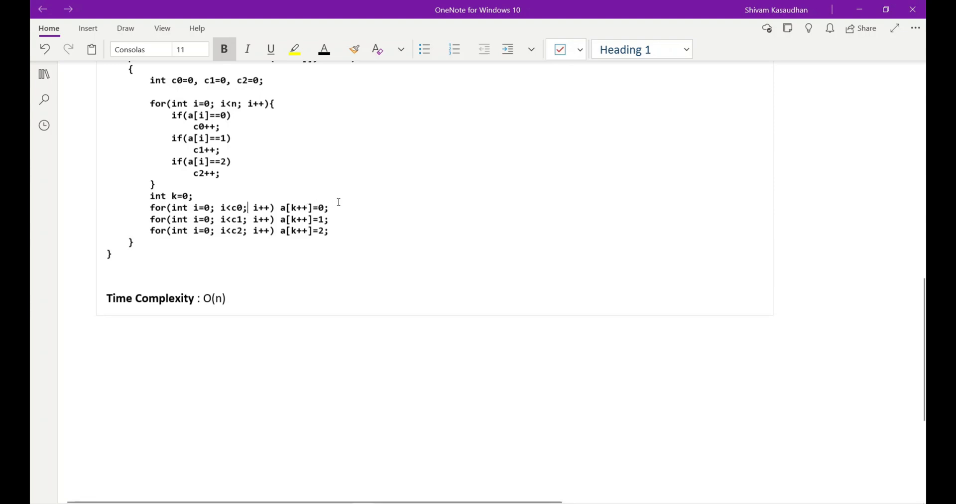
{"action": "left_click_drag", "start_coordinate": [249, 207], "coordinate": [329, 207]}
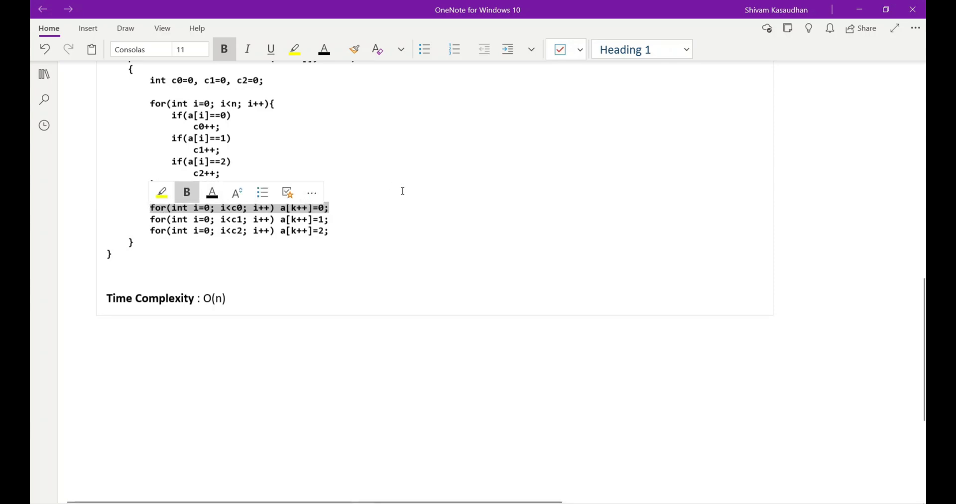
{"action": "type", "text": "int k=0;"}
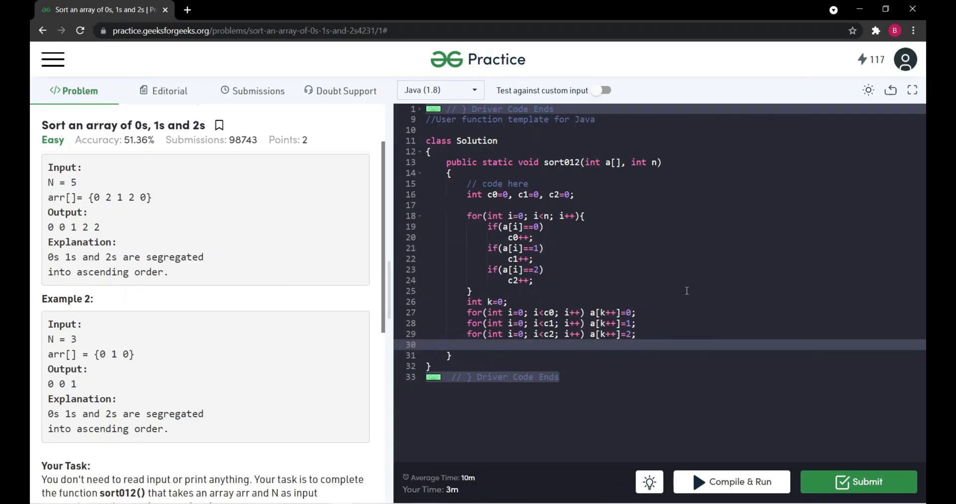
{"action": "mouse_move", "coordinate": [702, 481]}
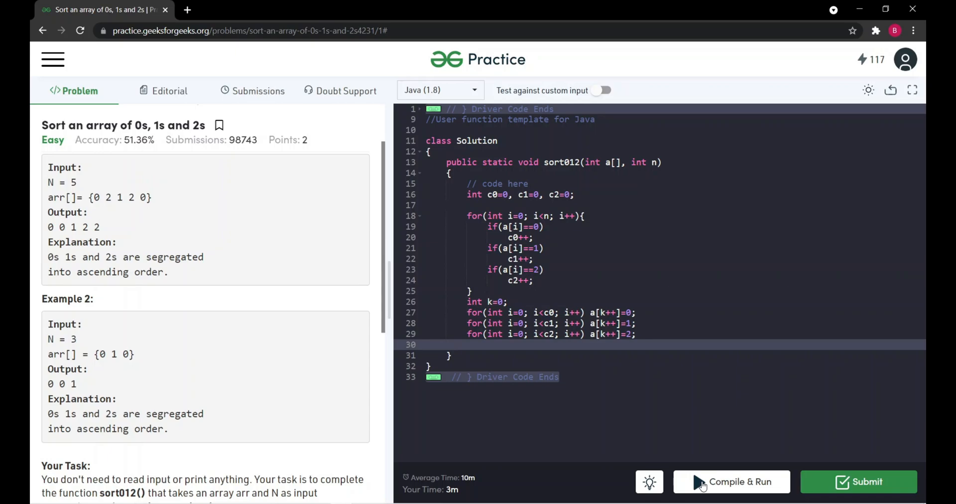
Compile and run sort012 on sample 0 2 1 2 0, producing 0 0 1 2 2.
{"action": "left_click", "coordinate": [731, 481]}
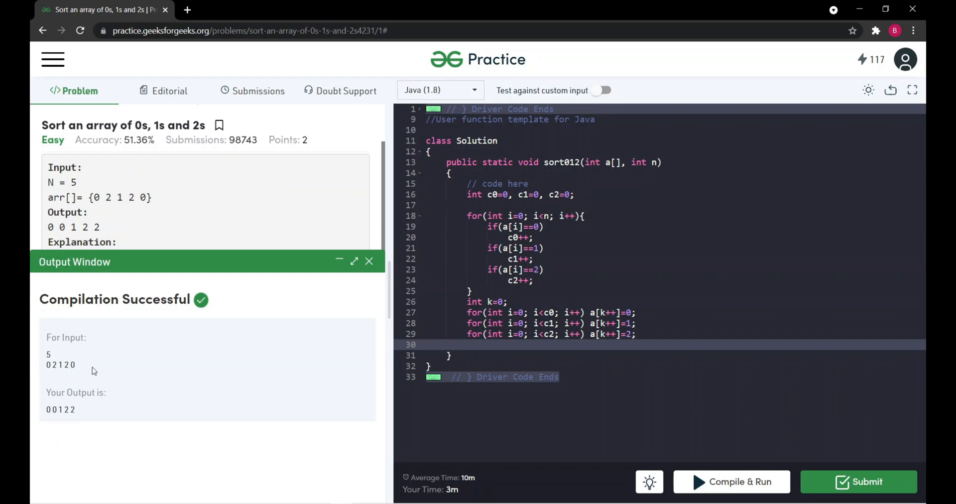
{"action": "mouse_move", "coordinate": [94, 215]}
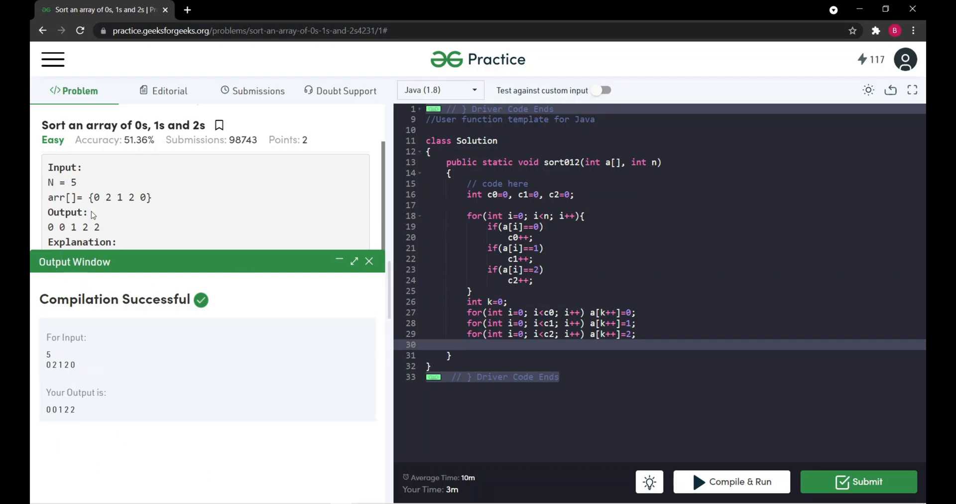
{"action": "mouse_move", "coordinate": [185, 172]}
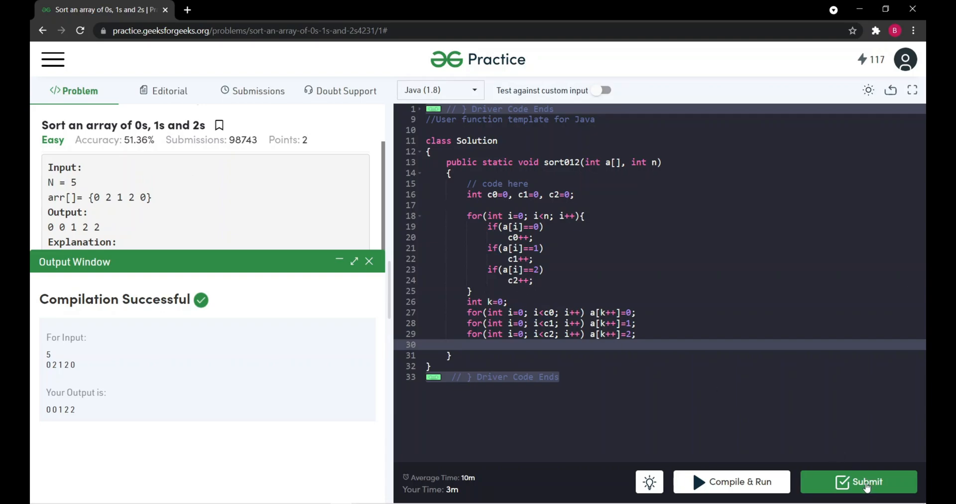
Submit the counting solution and get 'Problem Solved Successfully'.
{"action": "left_click", "coordinate": [857, 481]}
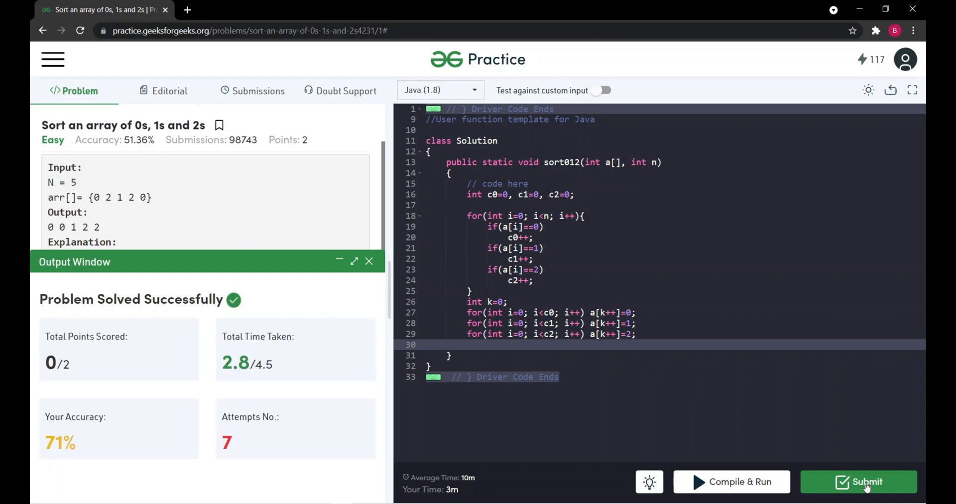
{"action": "mouse_move", "coordinate": [188, 343]}
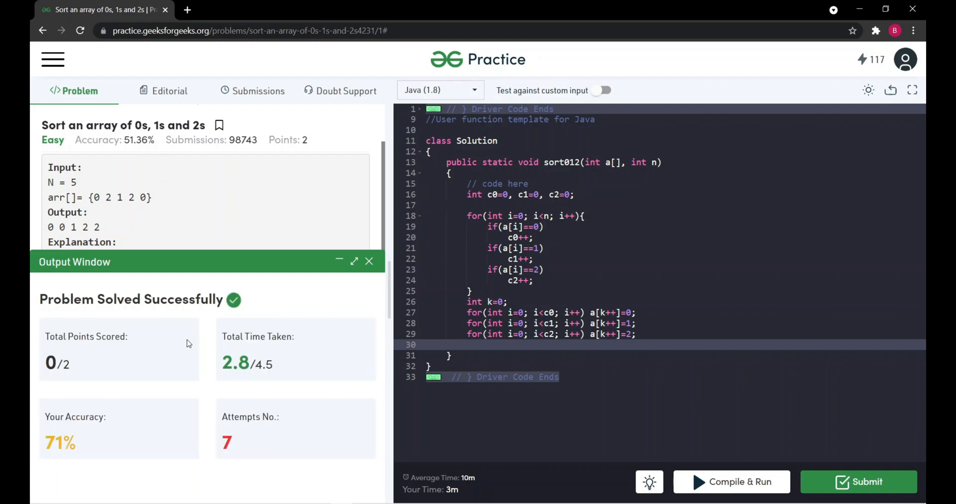
{"action": "mouse_move", "coordinate": [333, 270]}
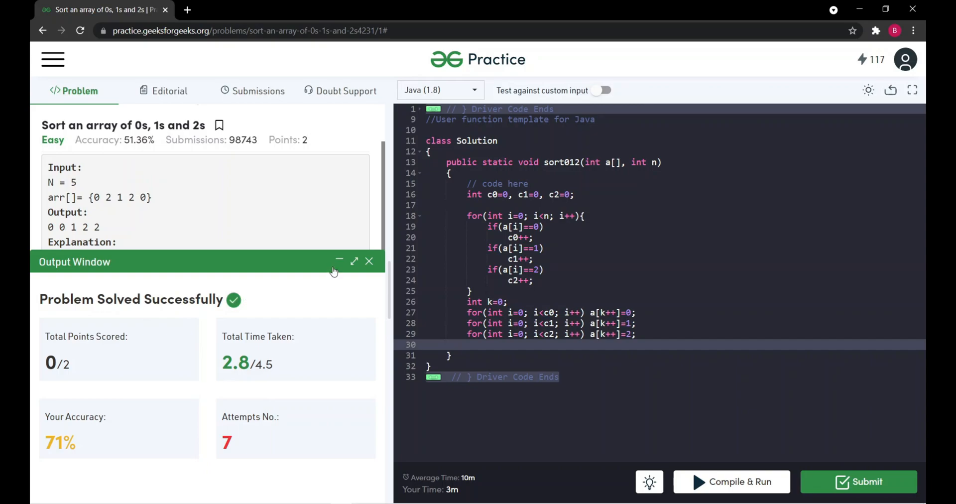